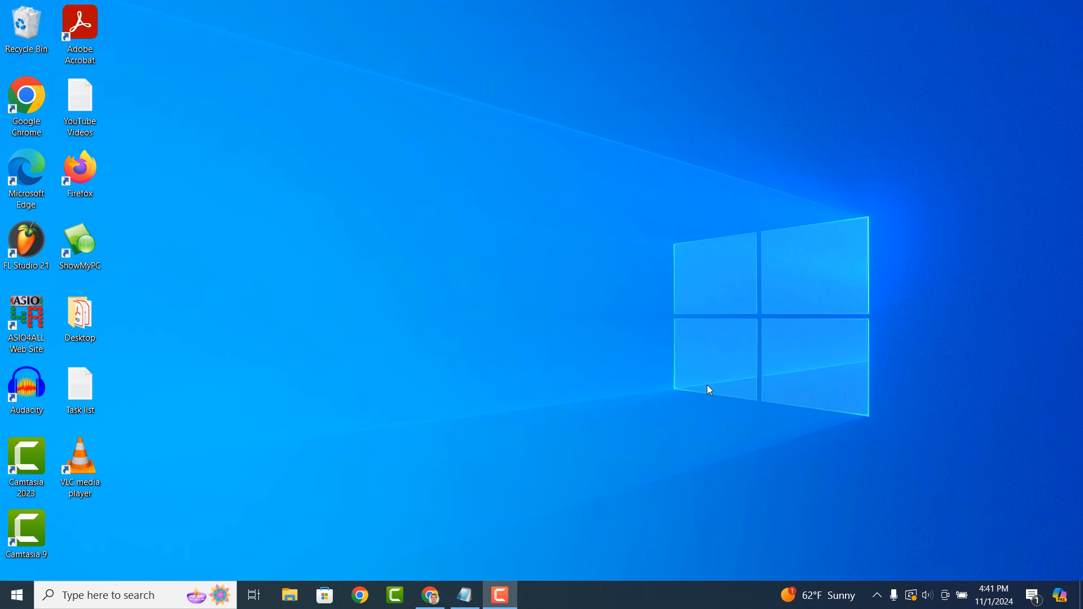
- Search Windows for 'Device Manager'
click(103, 595)
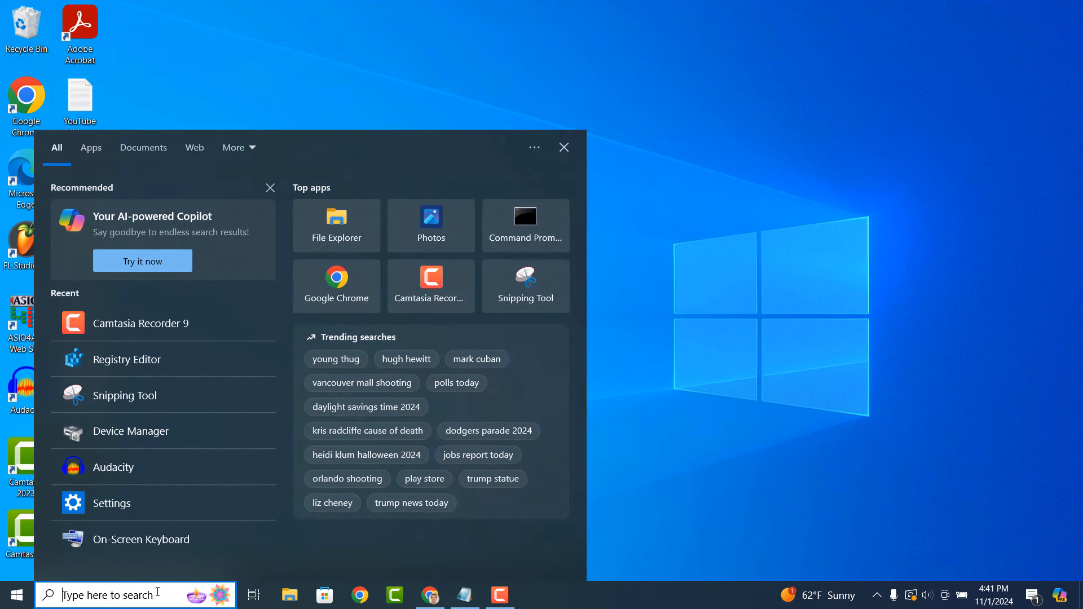
text(Device Manager)
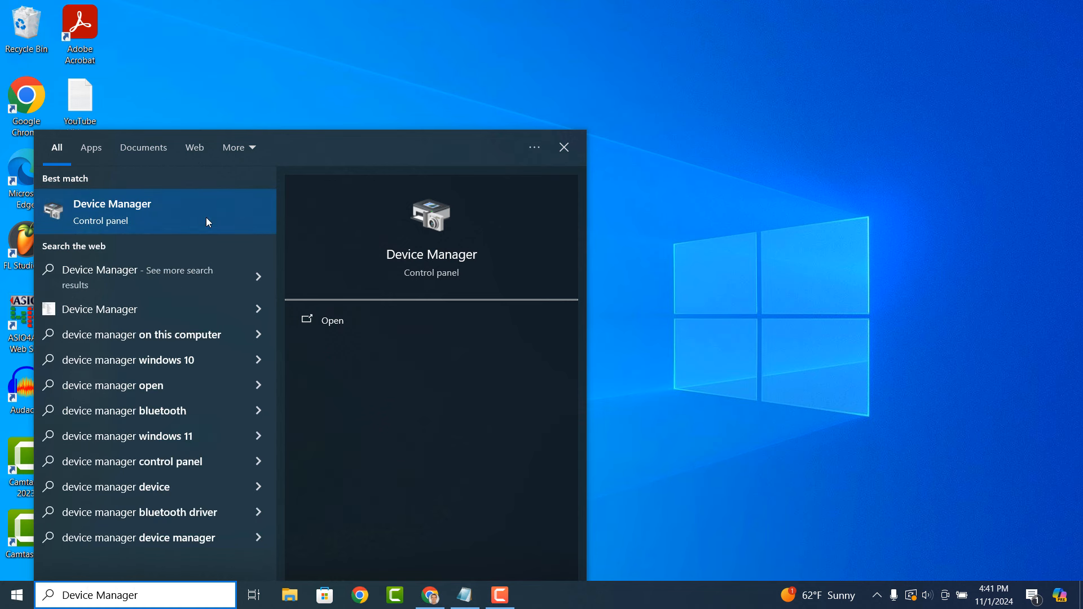
- Launch Device Manager, expand Keyboards and select the first HID Keyboard Device
click(112, 211)
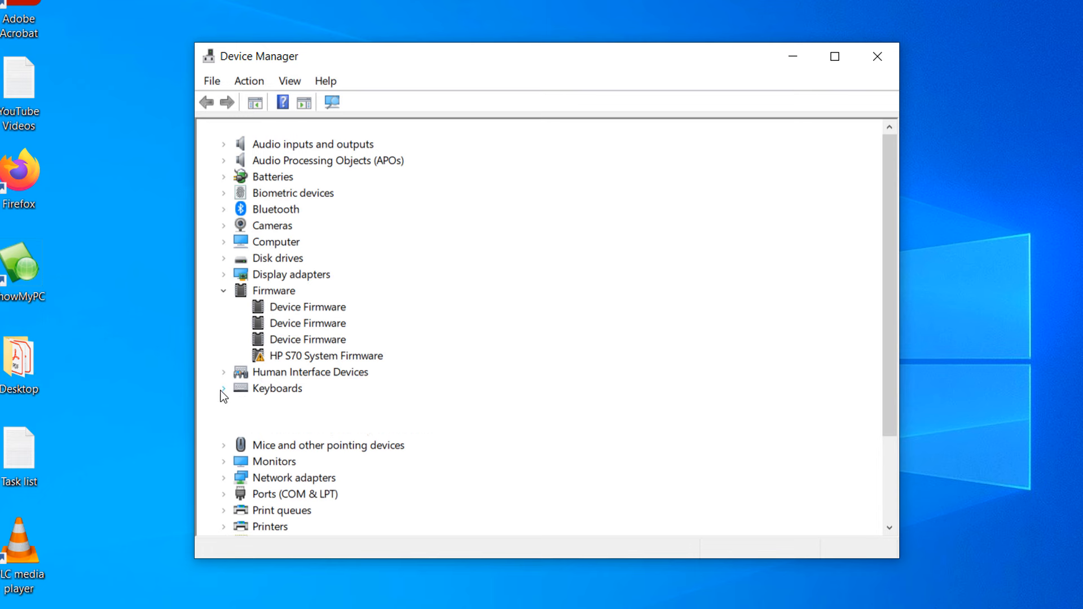
click(224, 388)
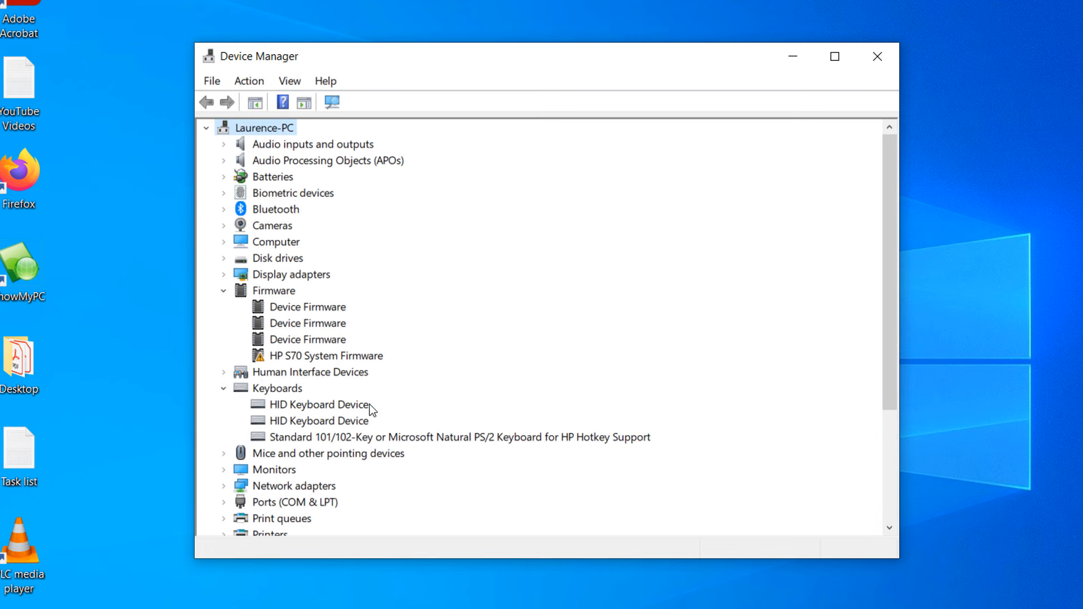
click(320, 404)
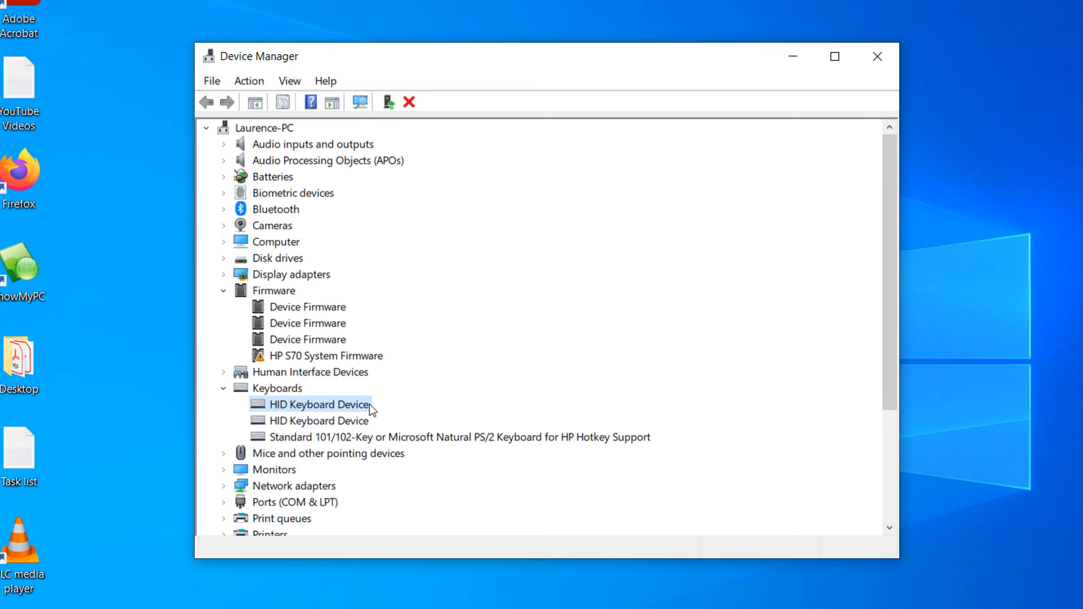
- Search automatically for HID Keyboard Device drivers and close the 'best drivers installed' result
right_click(318, 404)
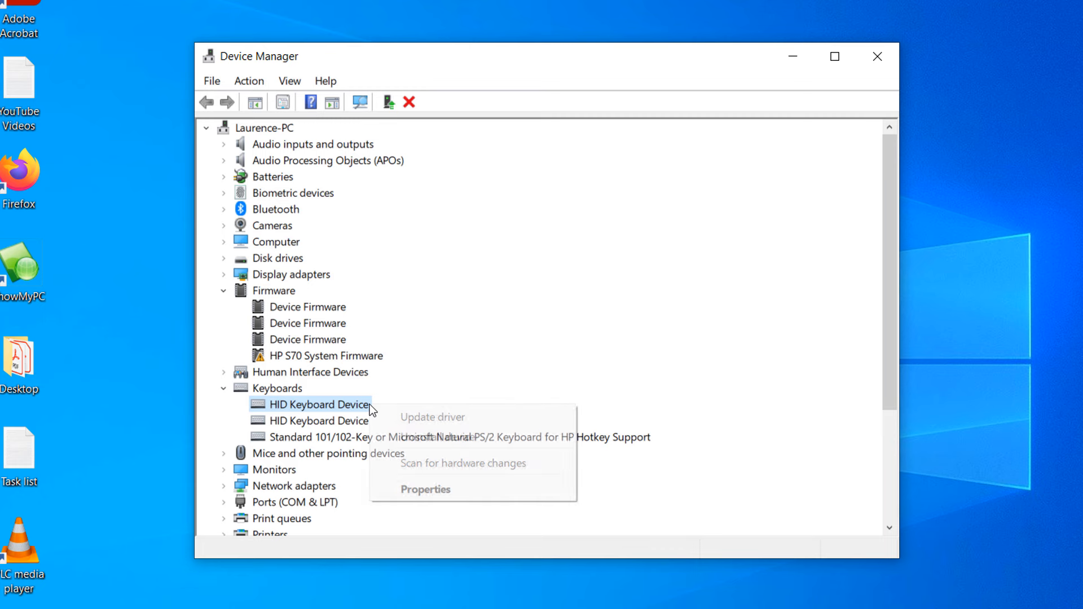
click(431, 417)
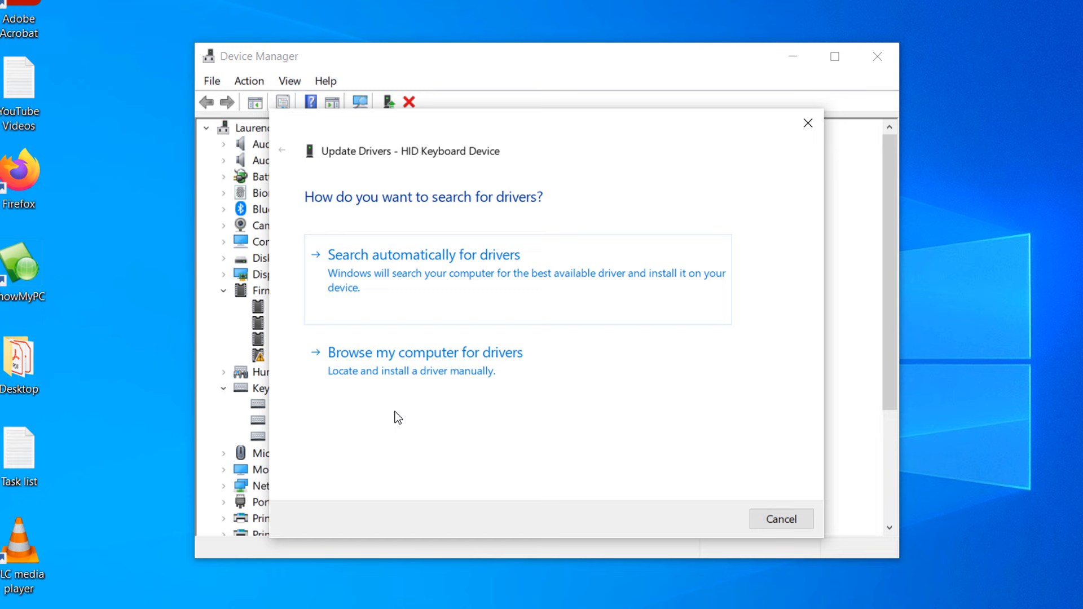
mouse_move(401, 413)
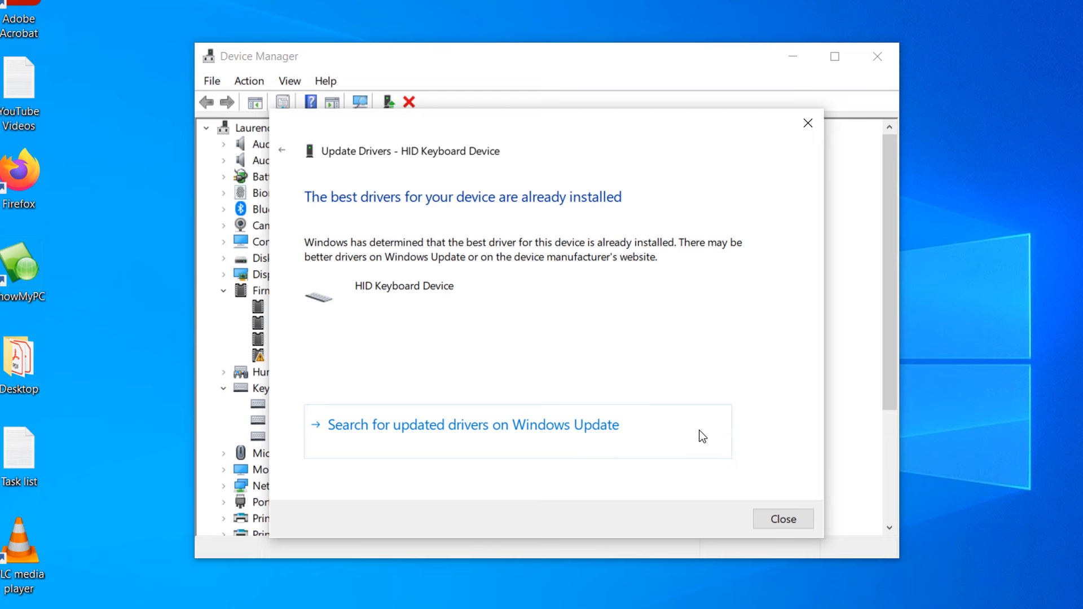
click(281, 150)
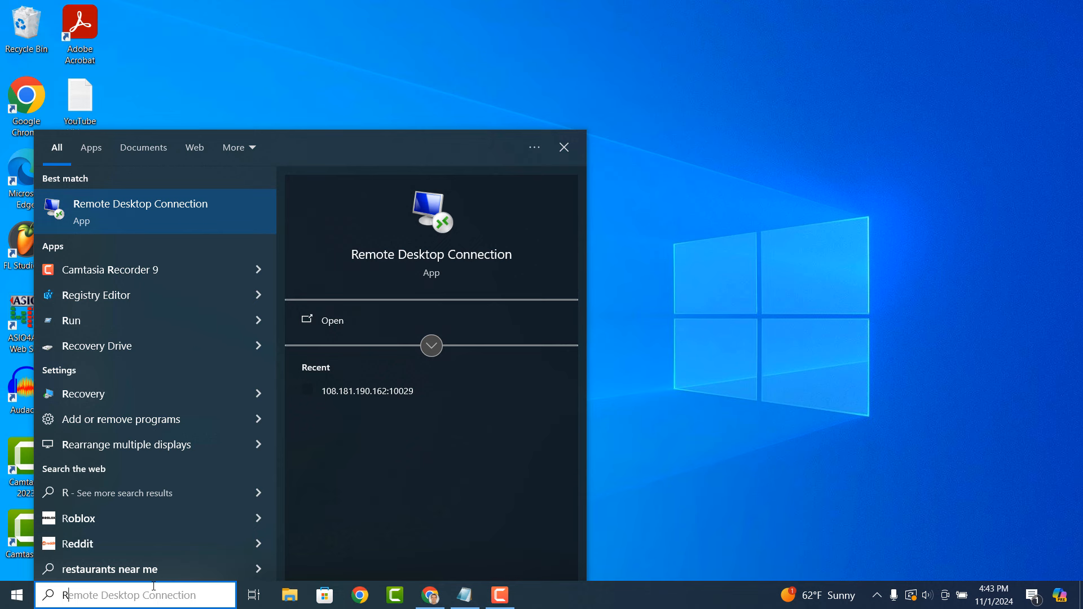
- Search for 'Registry Editor' and launch it
text(Registry Editor)
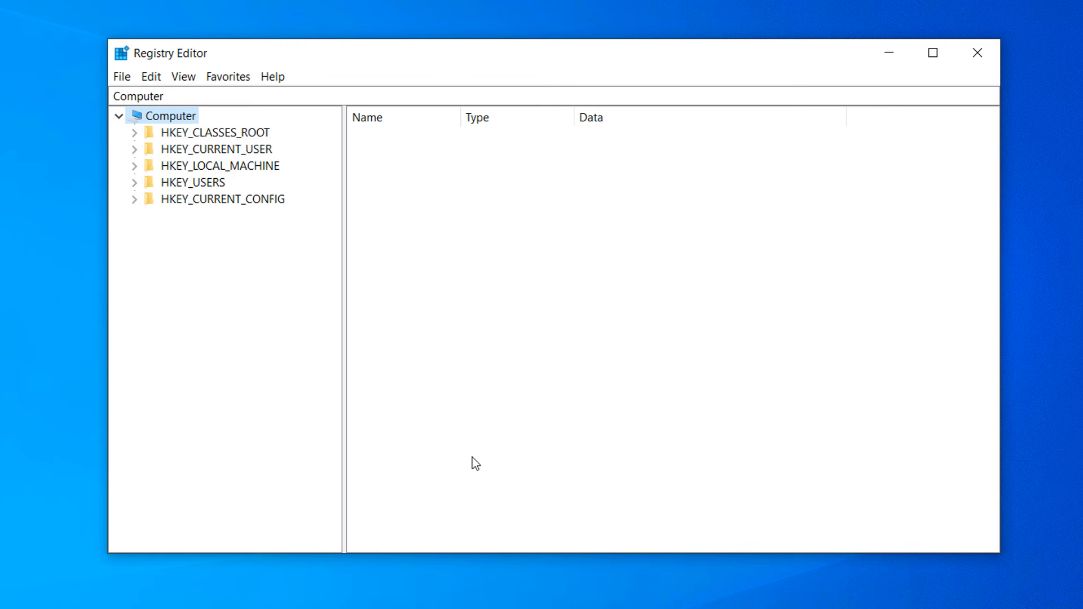
mouse_move(271, 270)
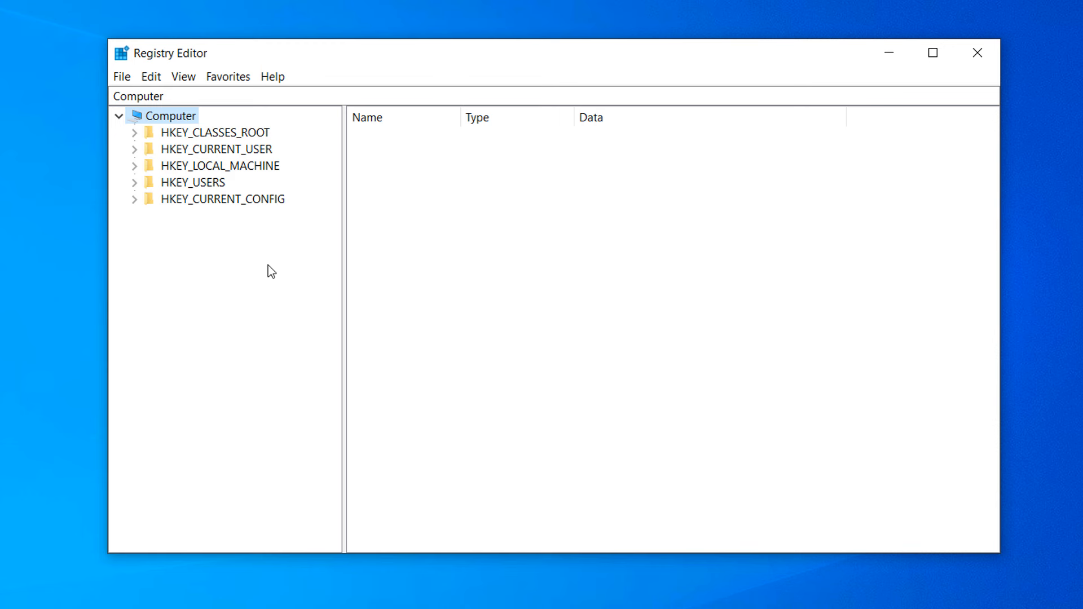
- Navigate to HKEY_LOCAL_MACHINE\SYSTEM\CurrentControlSet\Services\i8042prt to list its values
click(135, 165)
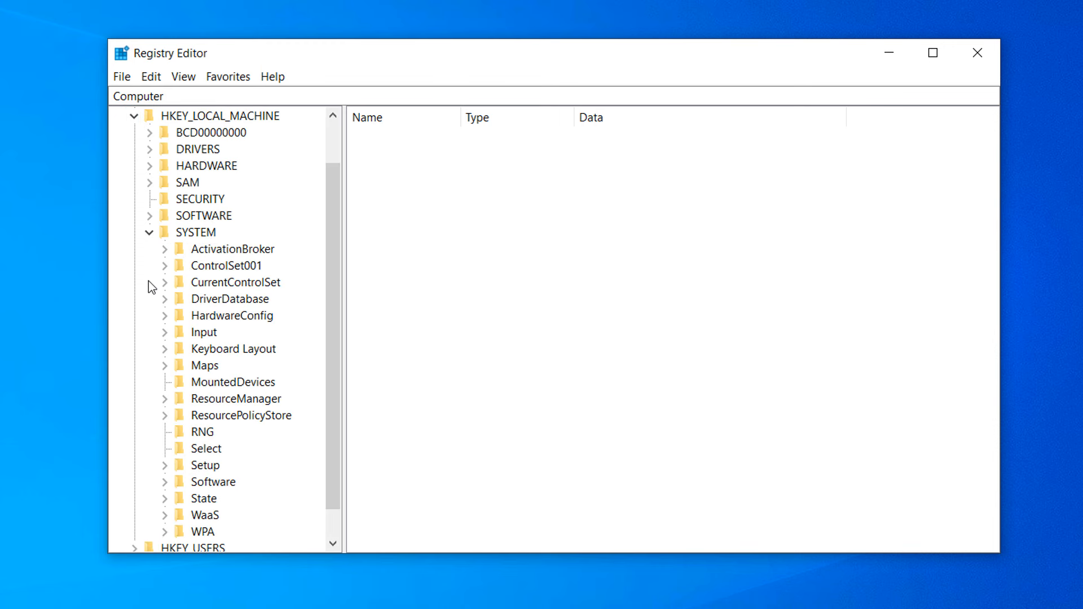
click(166, 282)
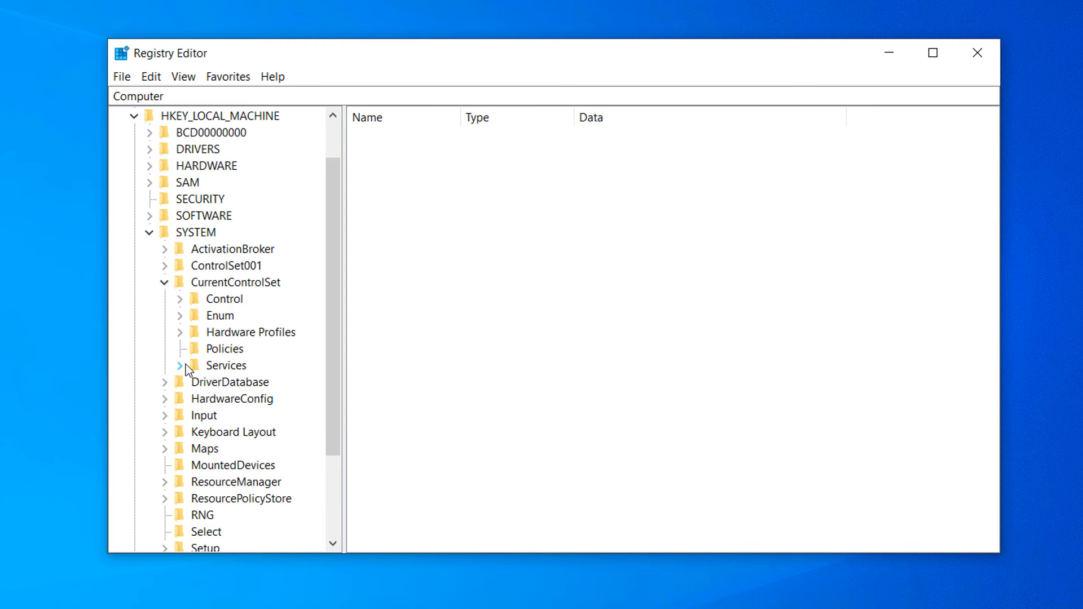
click(185, 366)
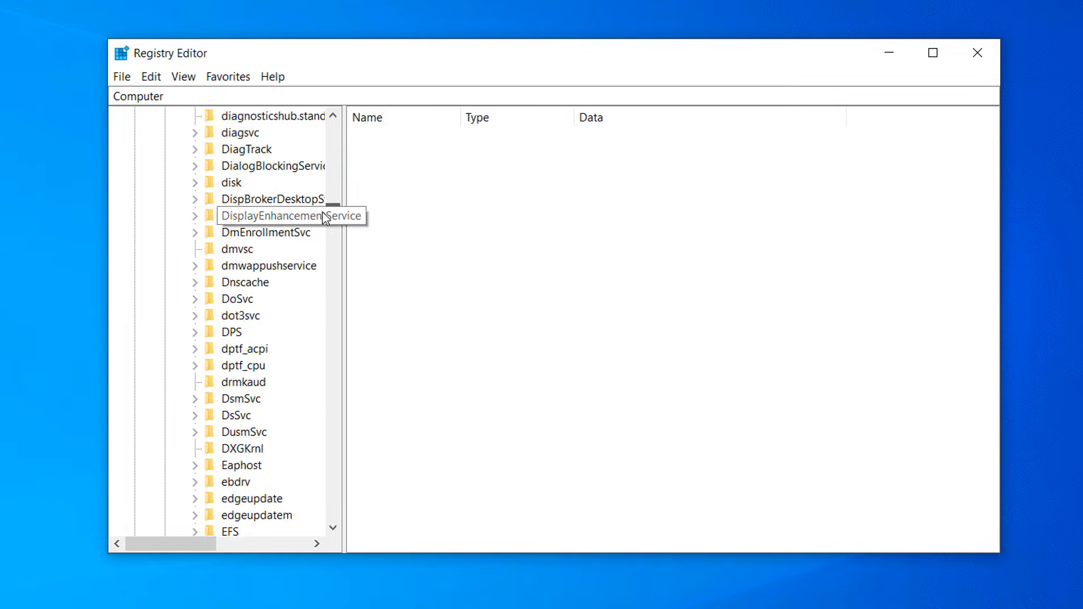
scroll(down, 3)
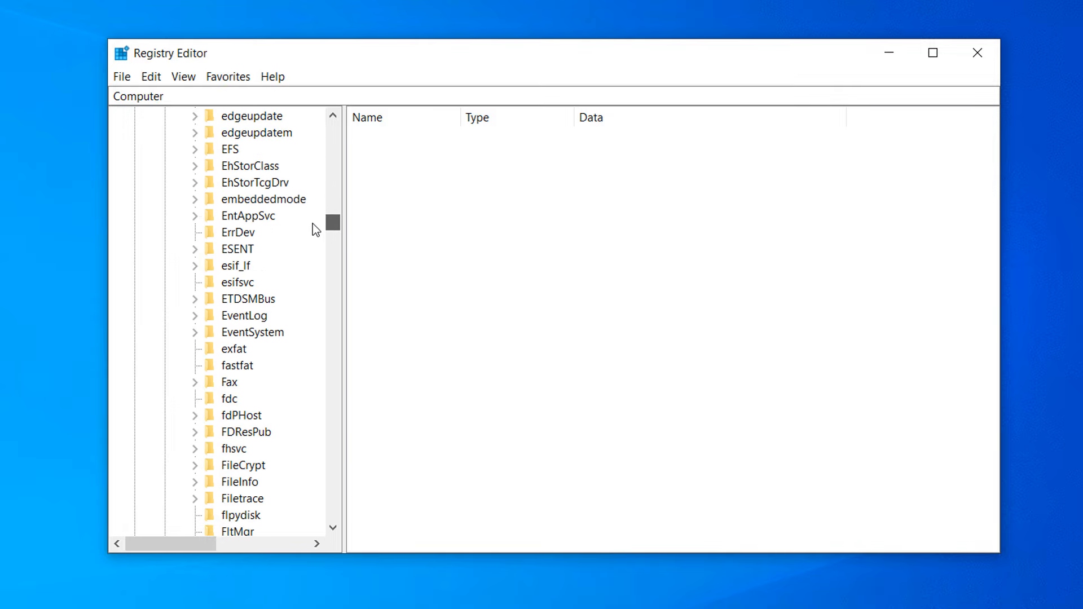
scroll(down, 3)
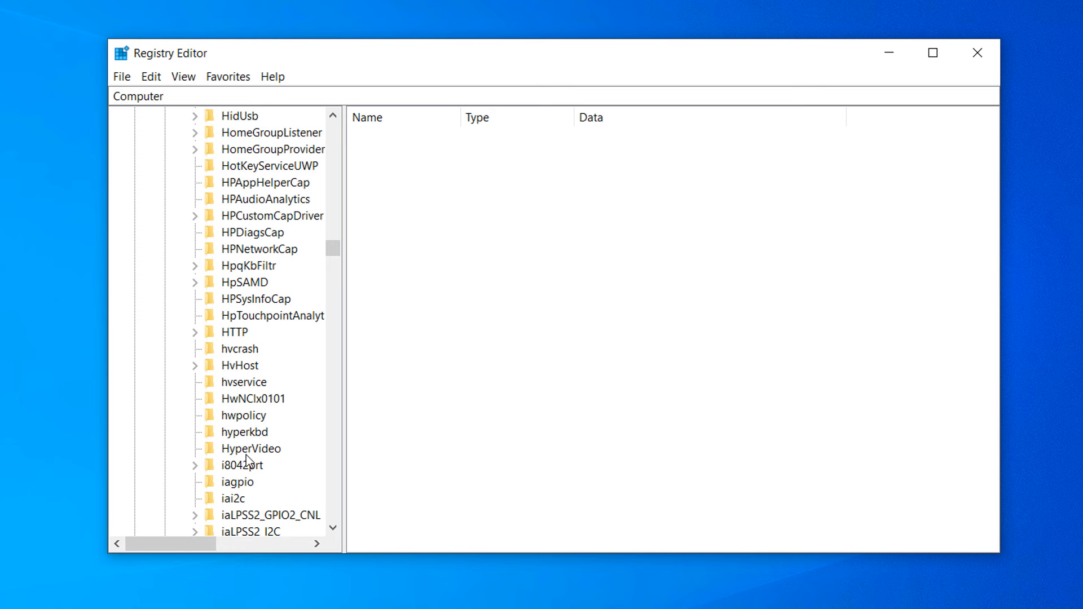
click(242, 465)
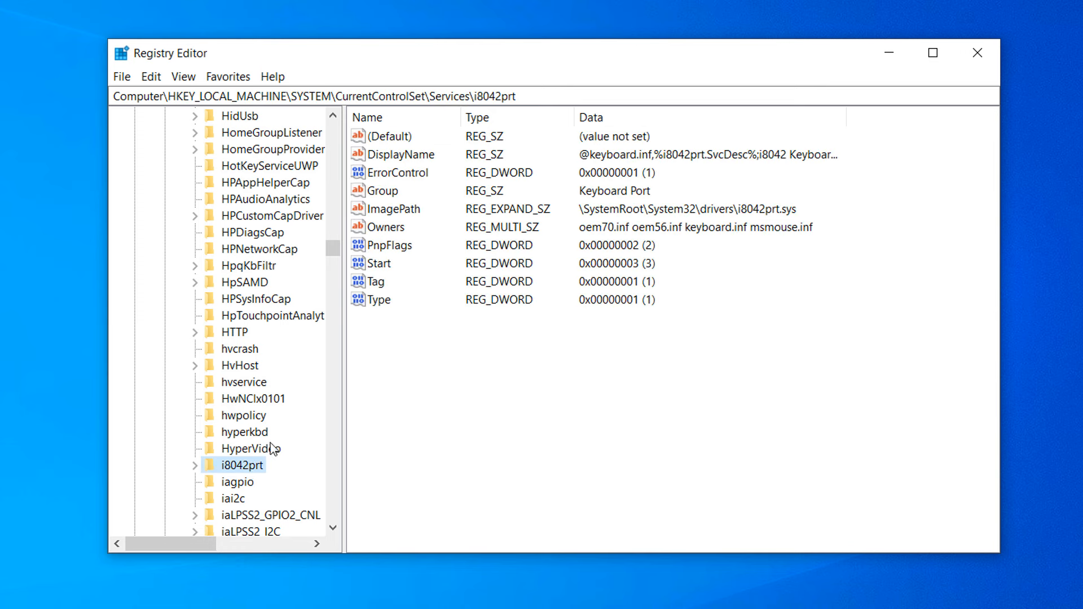
- Set the i8042prt Start value data to 1 and close Registry Editor
right_click(380, 263)
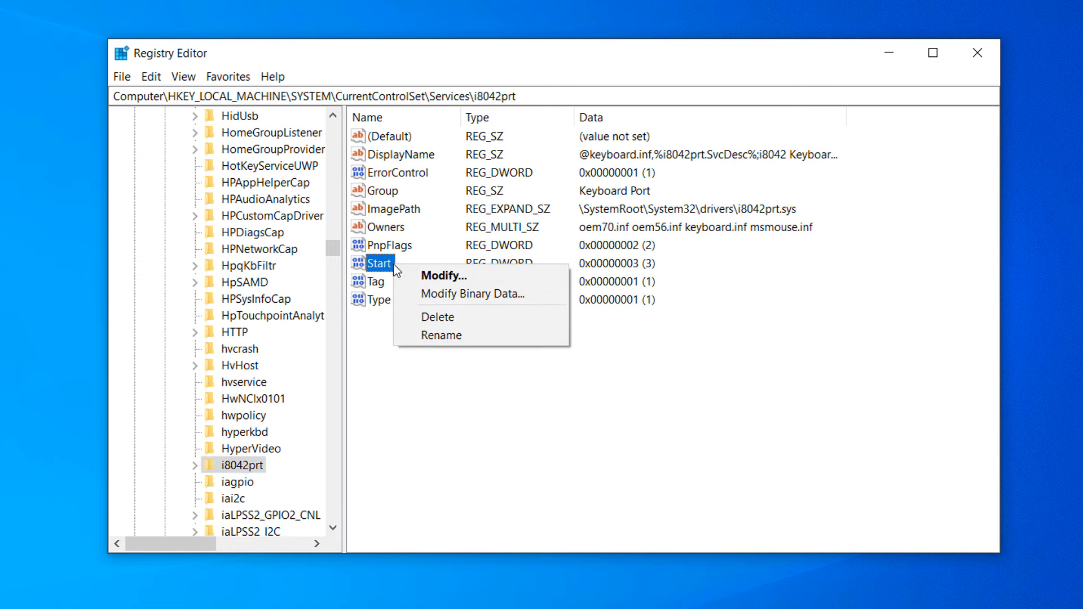
click(443, 276)
text(1)
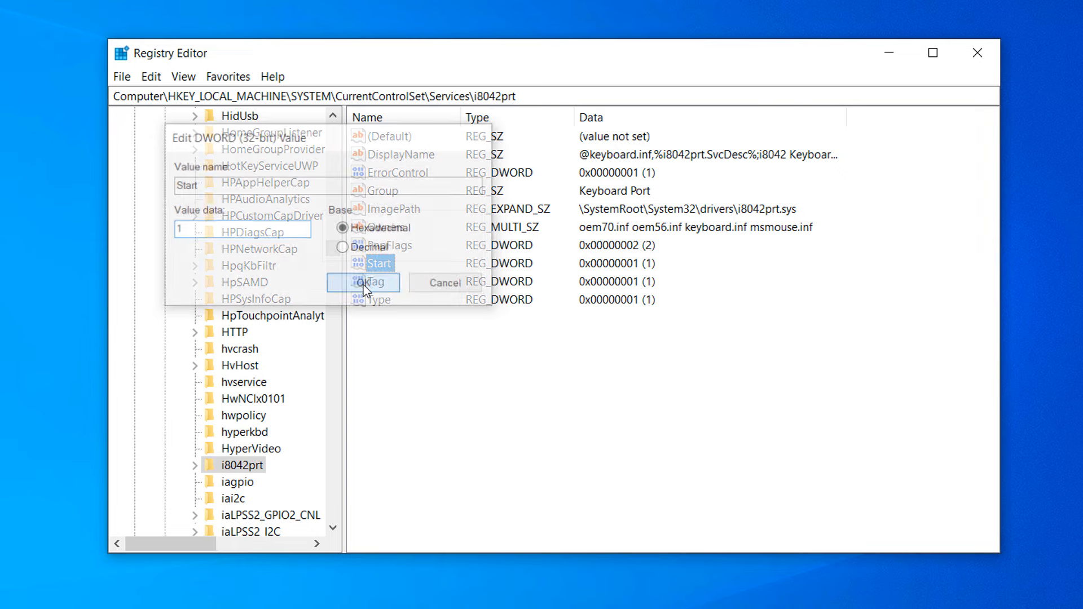
click(363, 283)
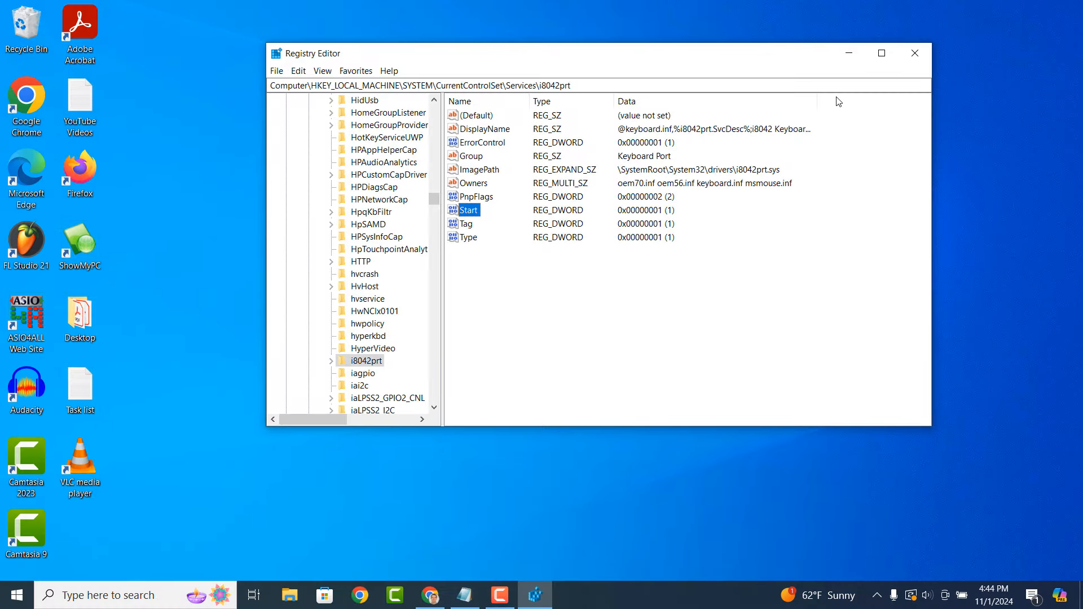
click(914, 53)
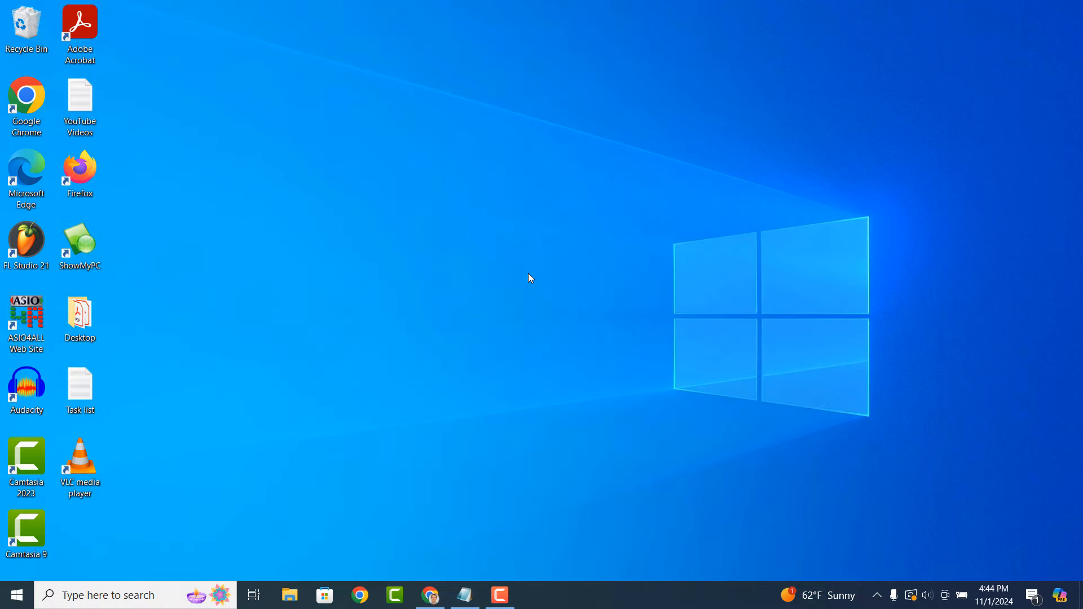